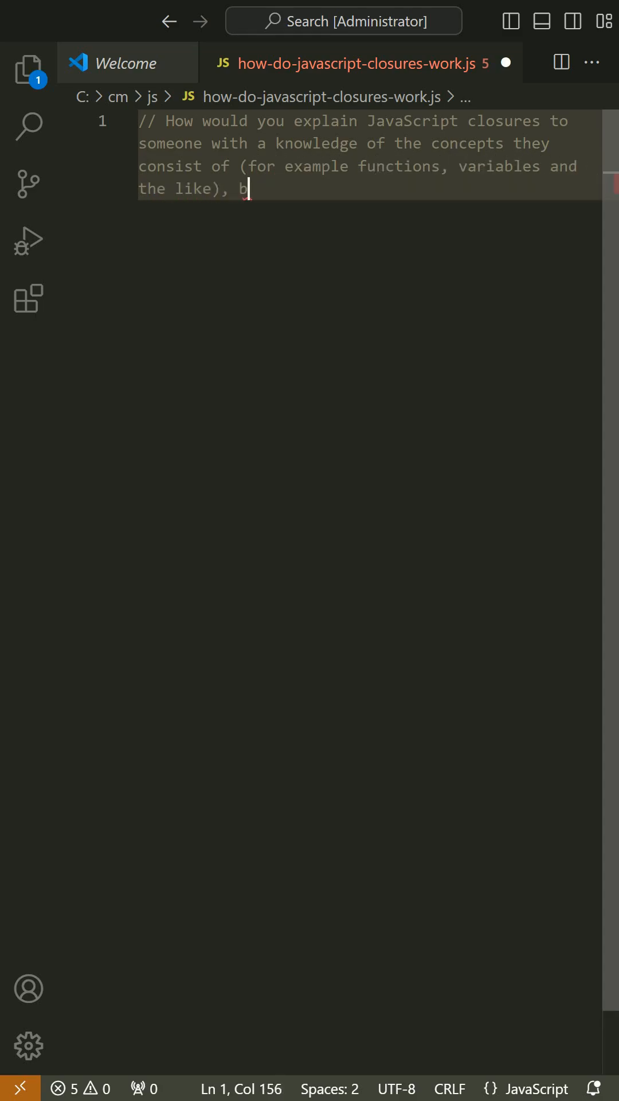
type("but does not understand closures themselves?")
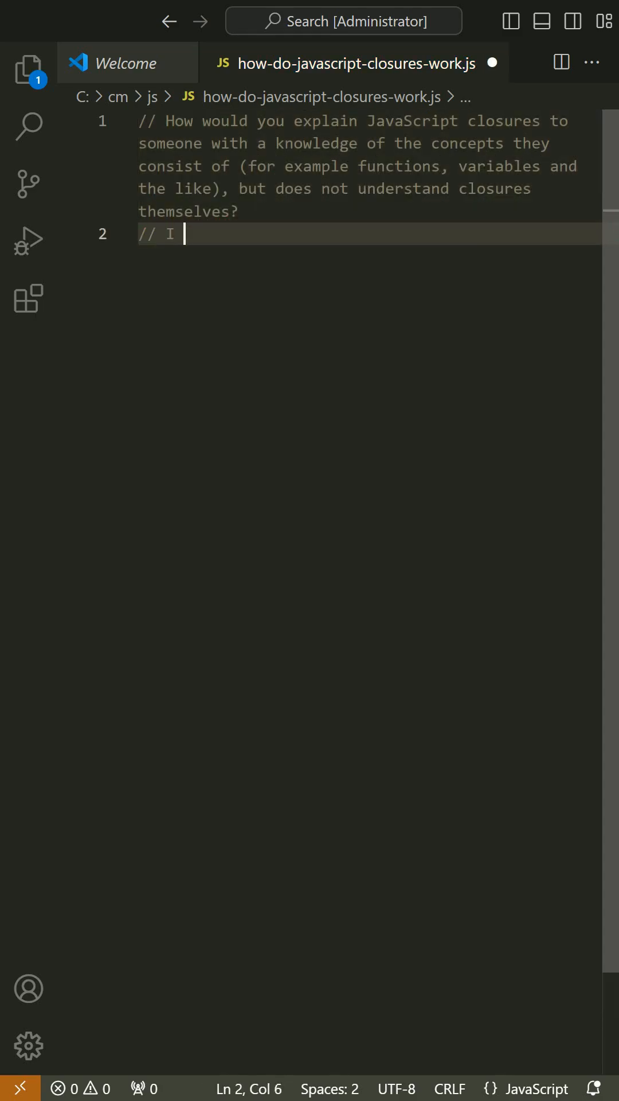
type("have seen the Scheme example given on Wikipedia, but unfortunately it did not help.")
type("const car")
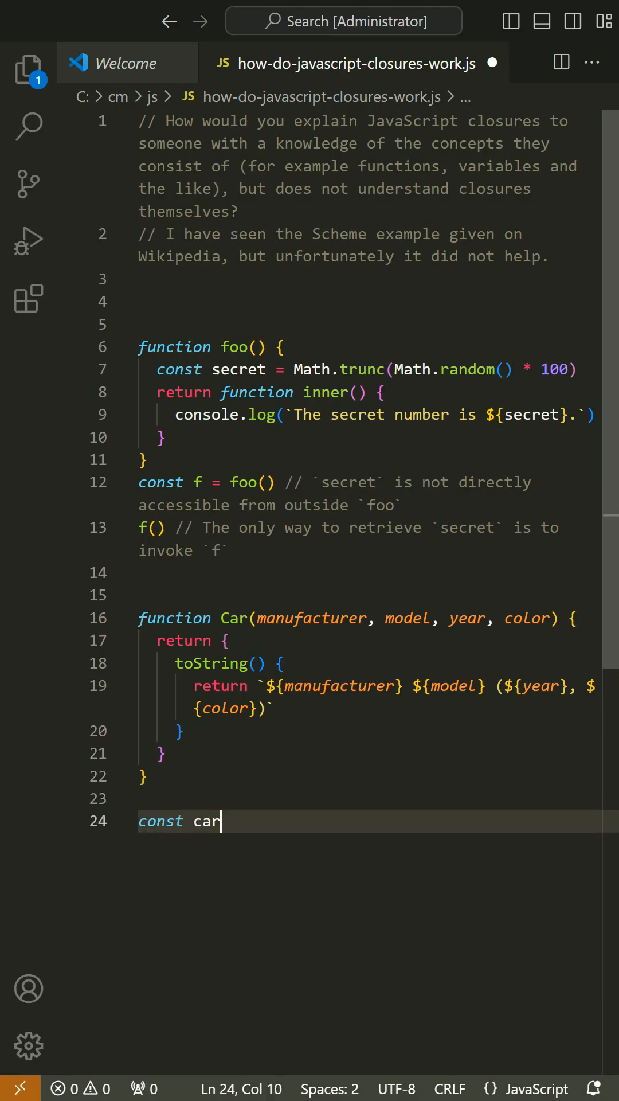
type("= new Car('Aston Martin', 'V8 Vantage', '2012', 'Q")
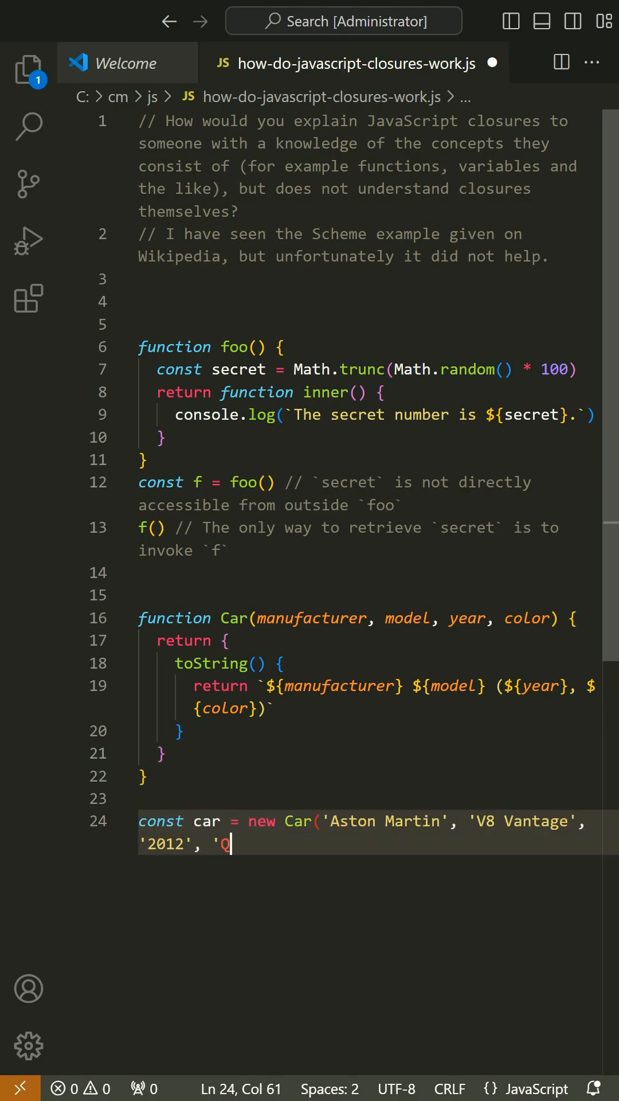
type("uantum Silver')")
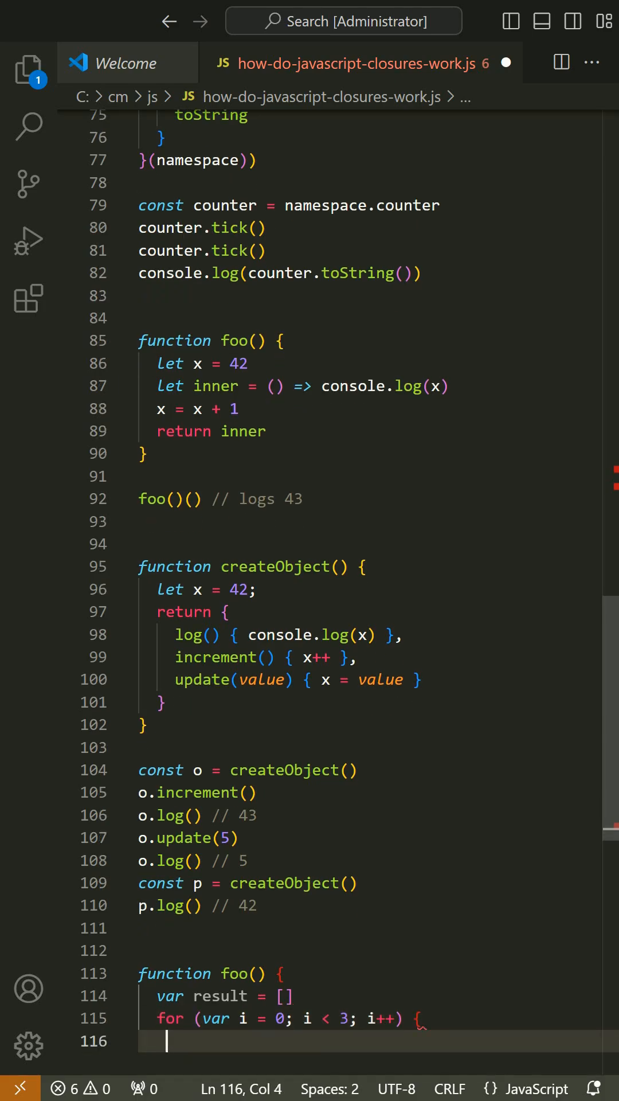
type("result.push(function inner() { console.log(i) } )")
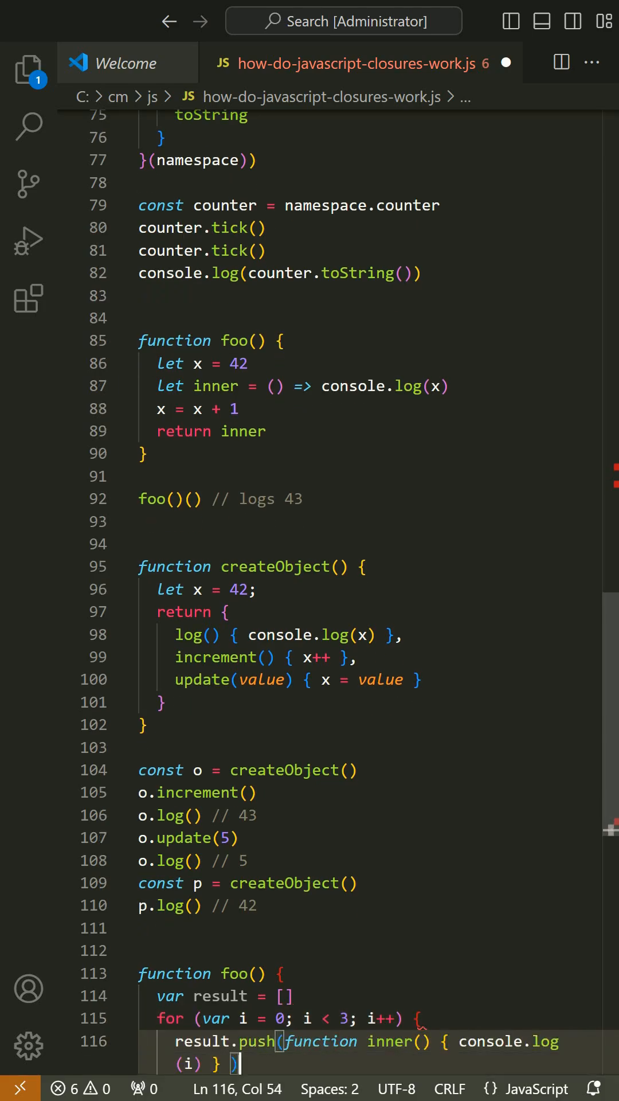